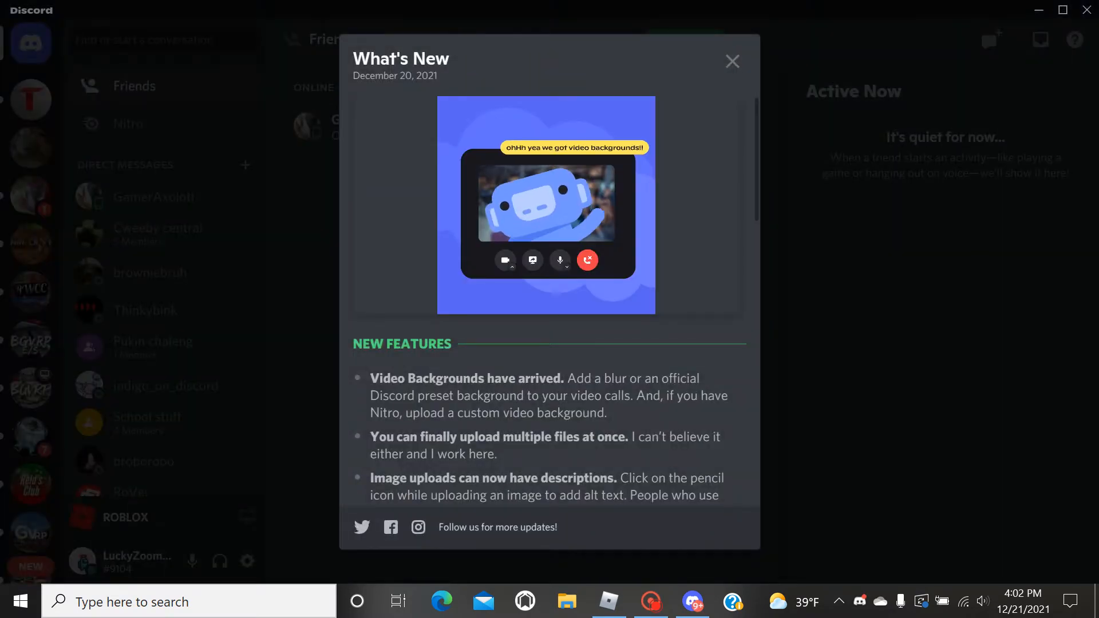
- Dismiss the What's New announcement and scroll the Greenville news channel
click(732, 62)
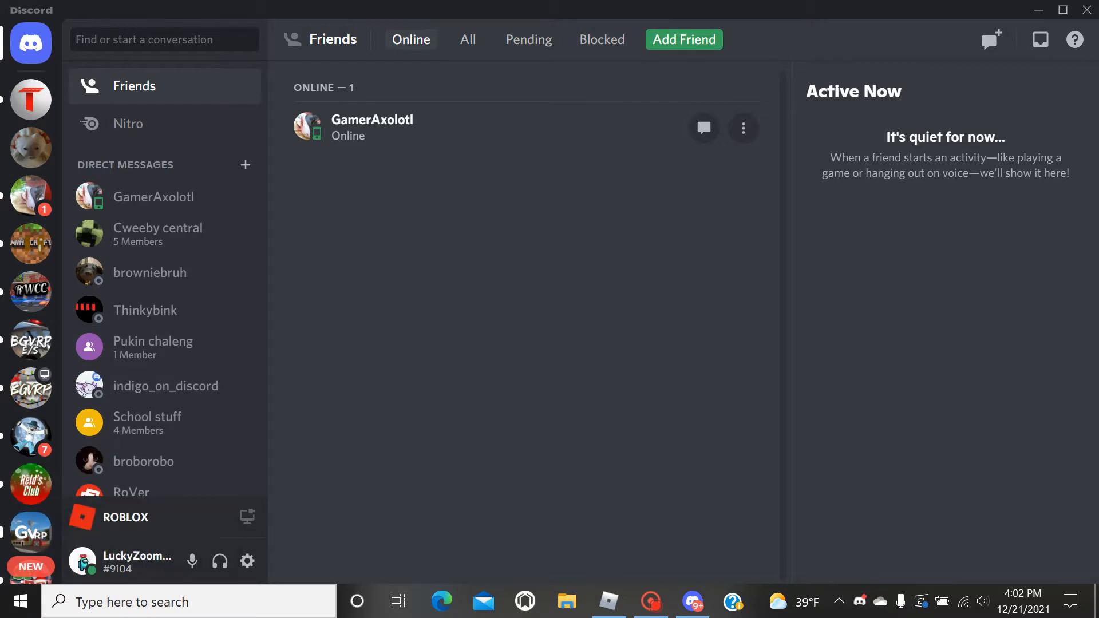
scroll(down, 3)
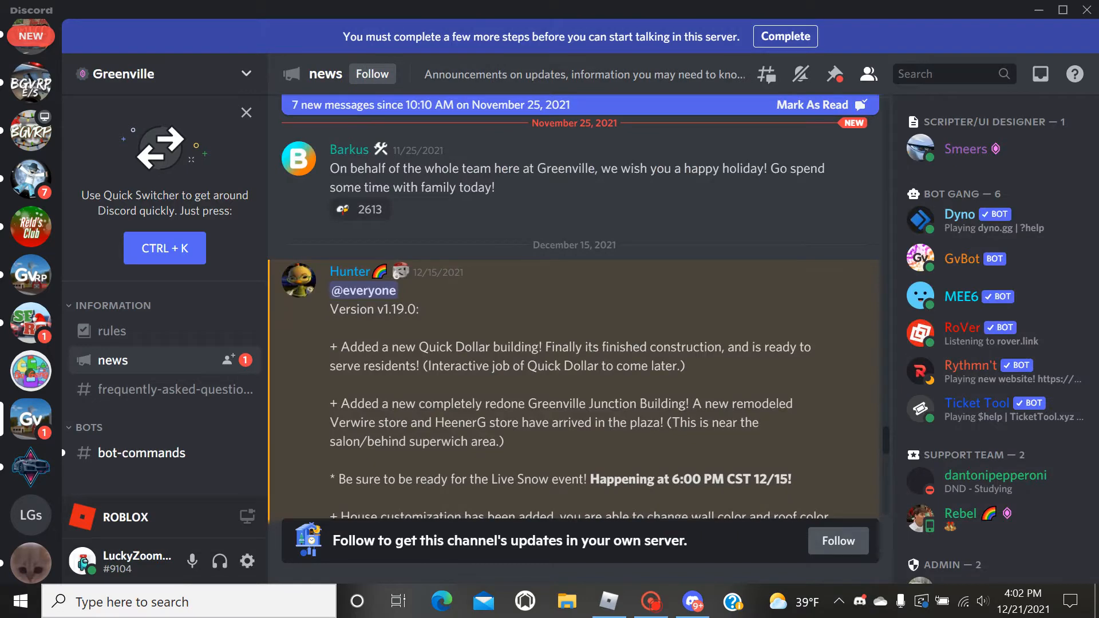
scroll(down, 3)
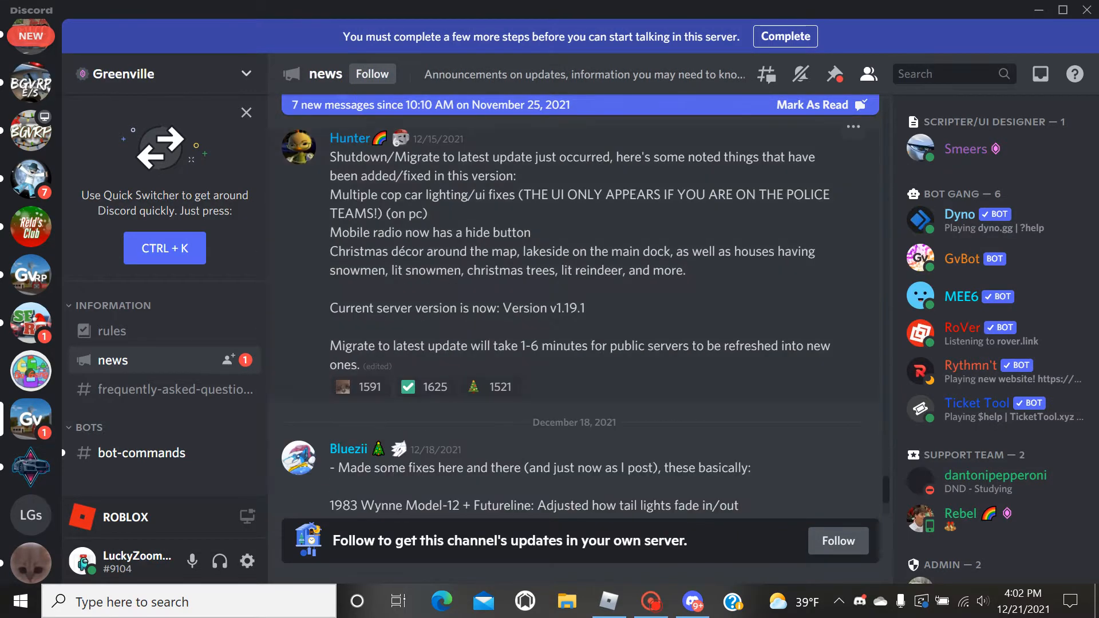
scroll(down, 3)
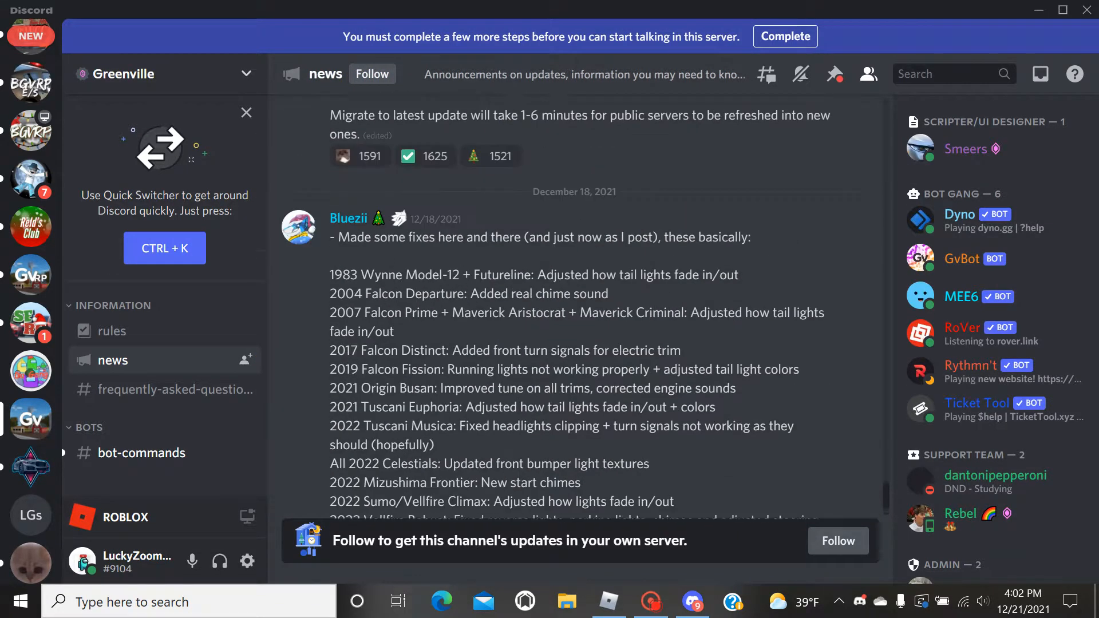
scroll(down, 3)
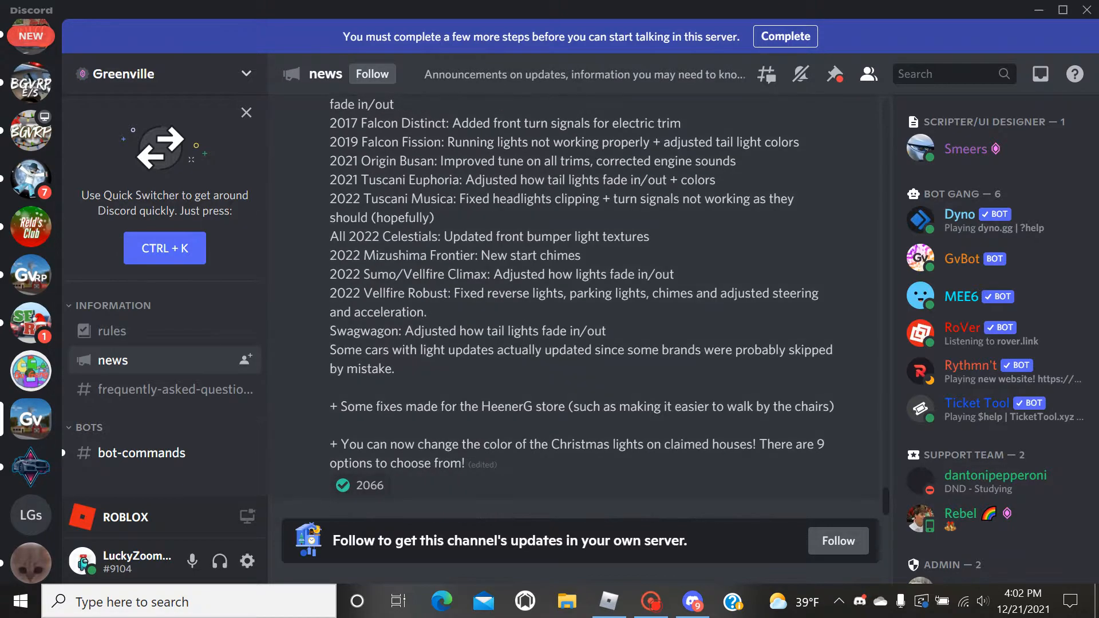
scroll(down, 3)
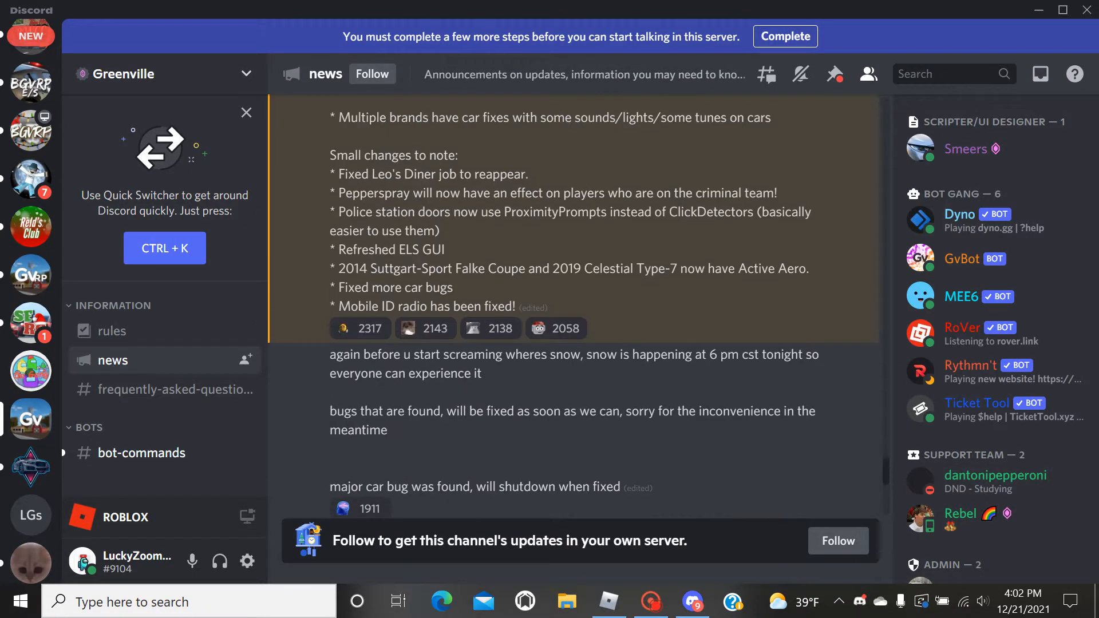
scroll(down, 3)
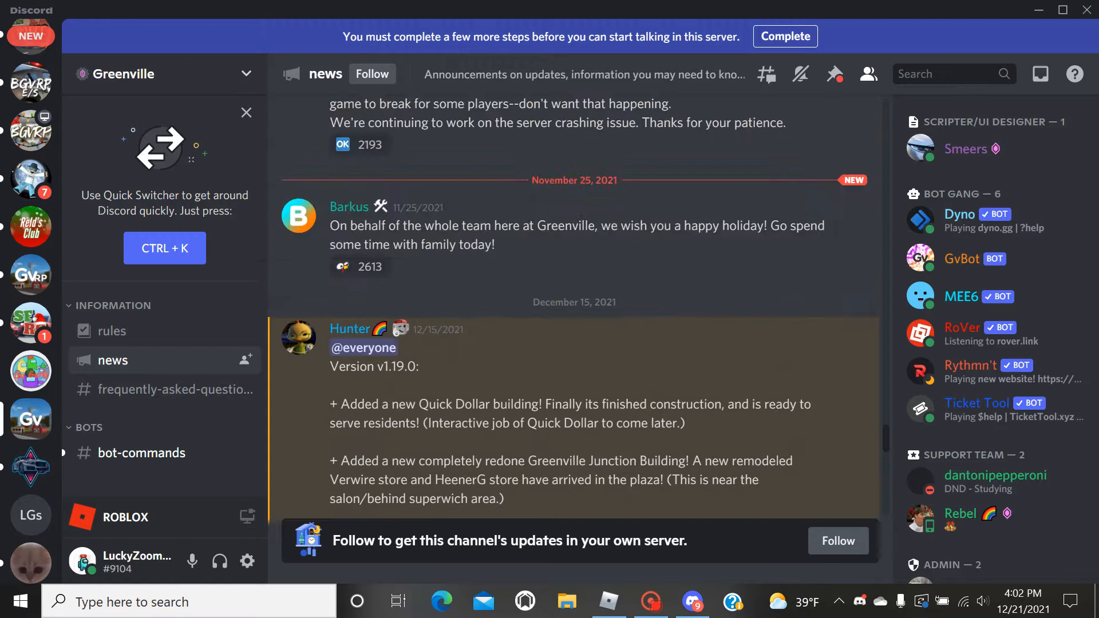
scroll(down, 3)
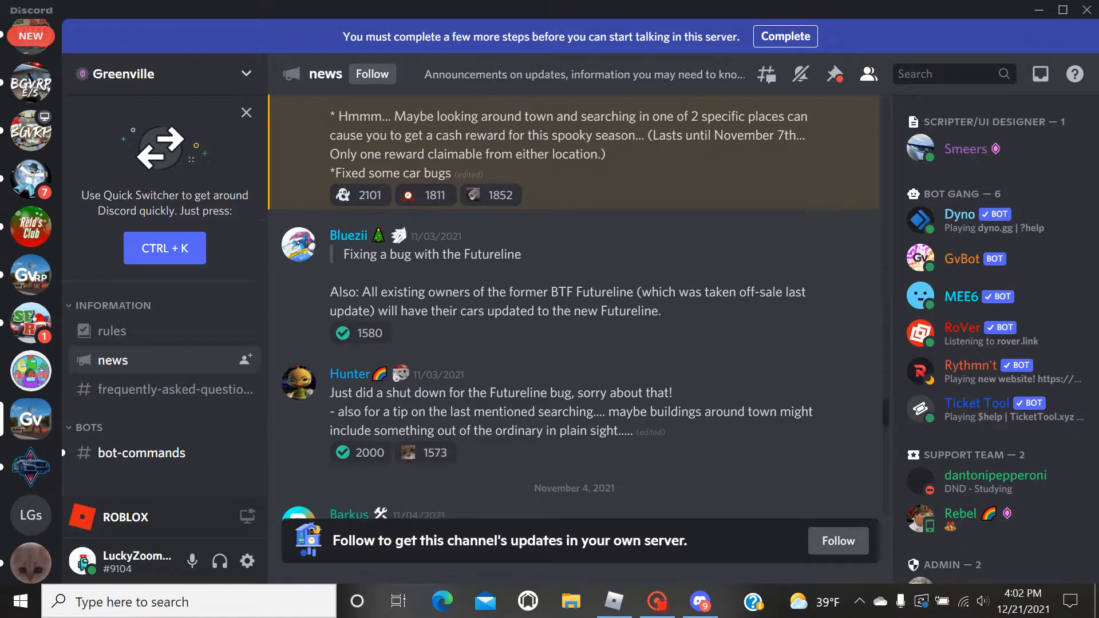
scroll(down, 3)
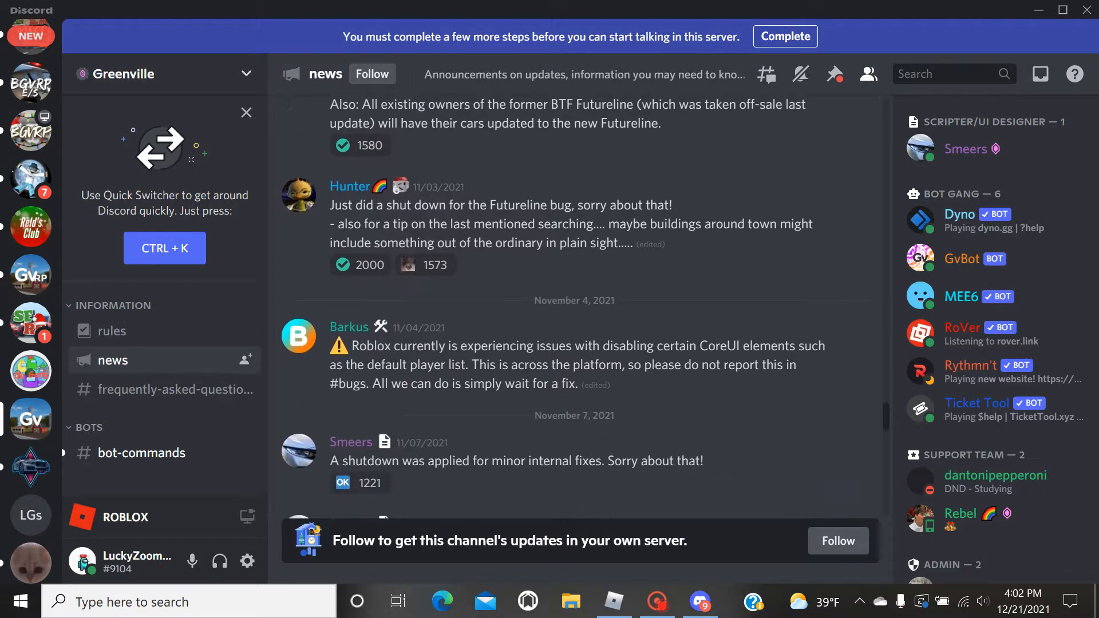
scroll(down, 3)
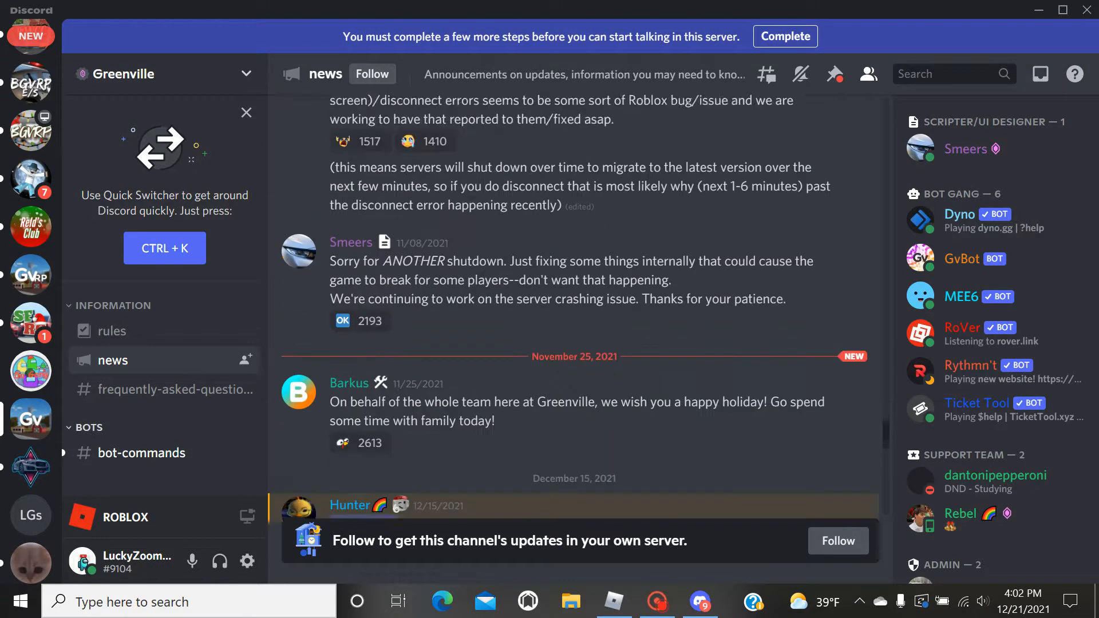
scroll(down, 3)
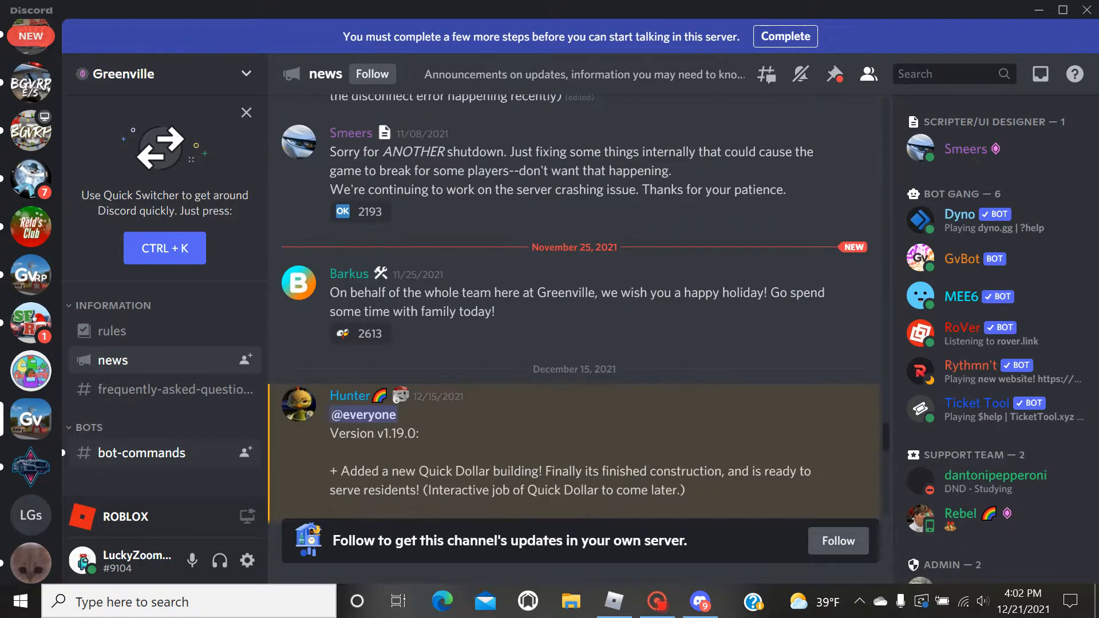
scroll(down, 3)
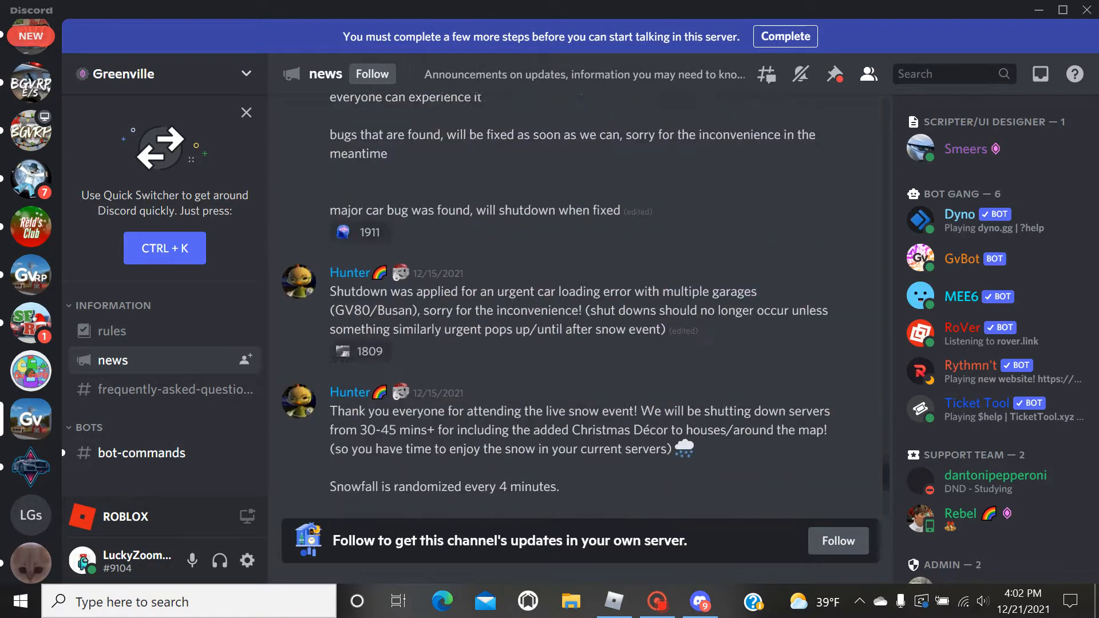
scroll(down, 3)
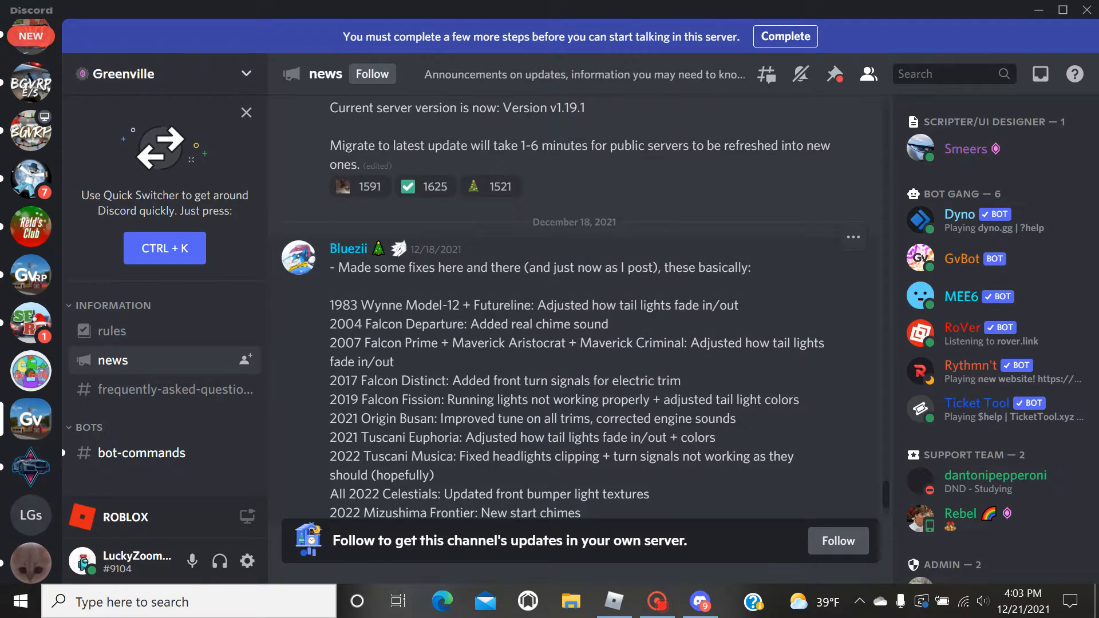
- Browse the frequently-asked-questions and rules channels, then settle on bot-commands
click(179, 389)
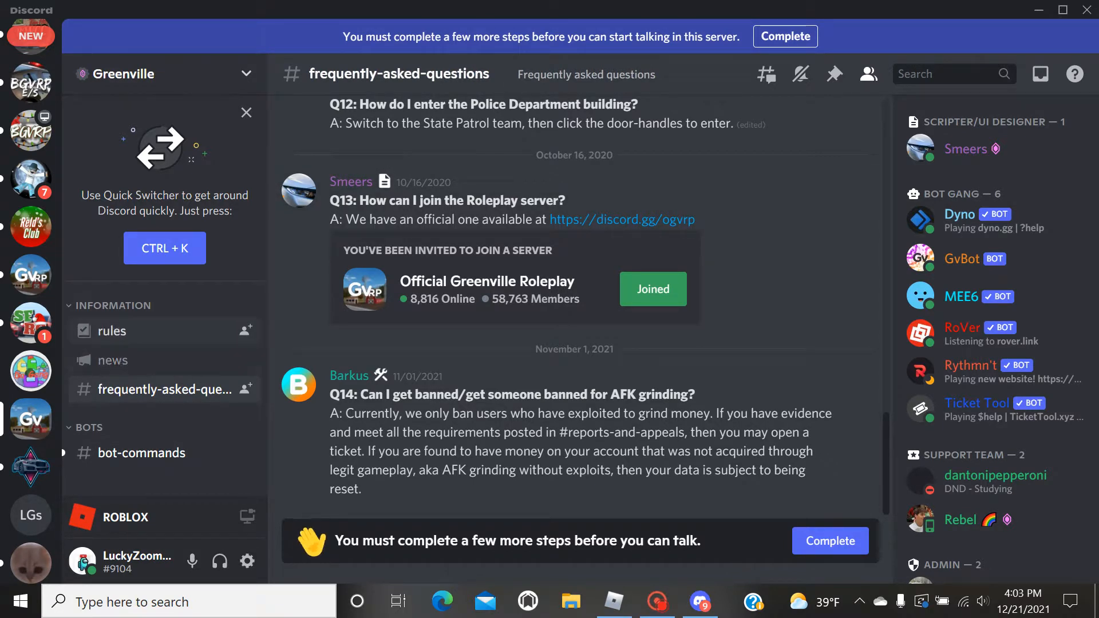
click(111, 331)
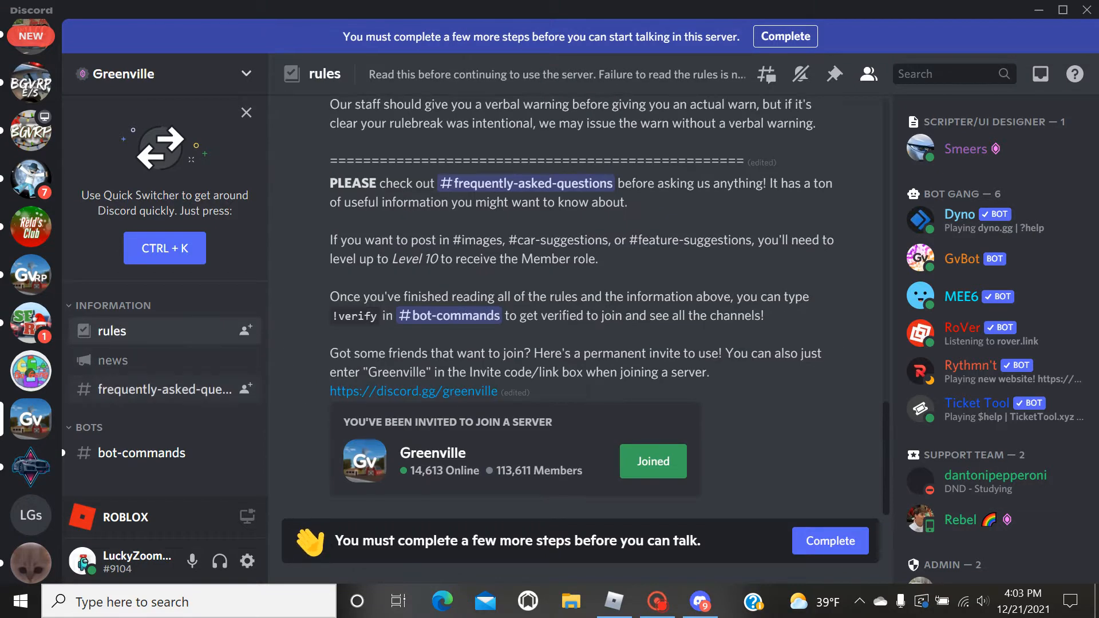
click(142, 453)
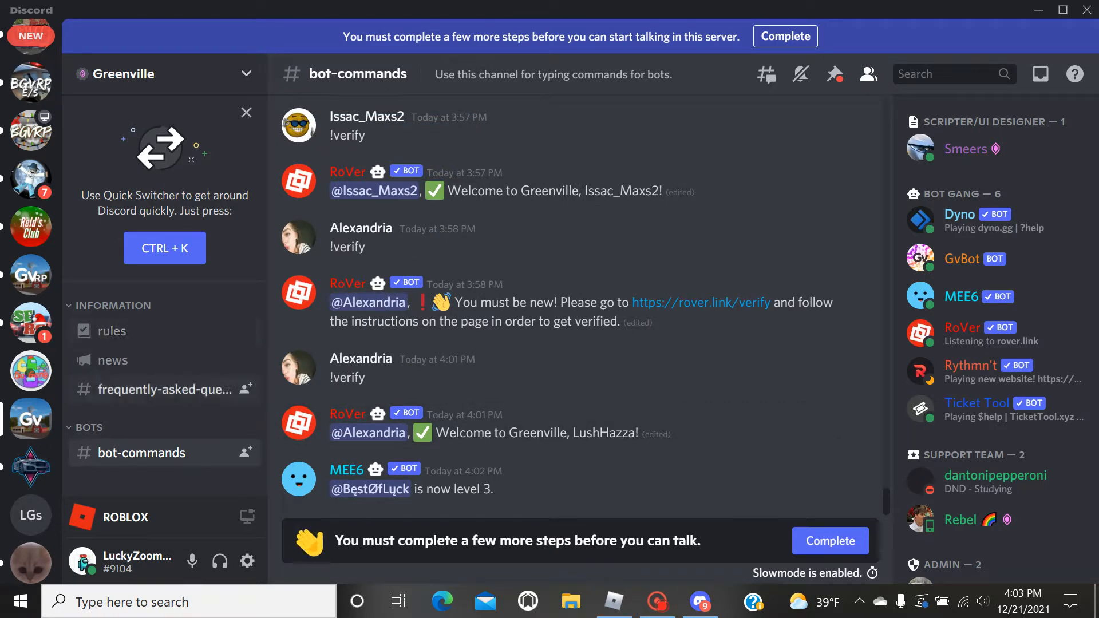
mouse_move(30, 275)
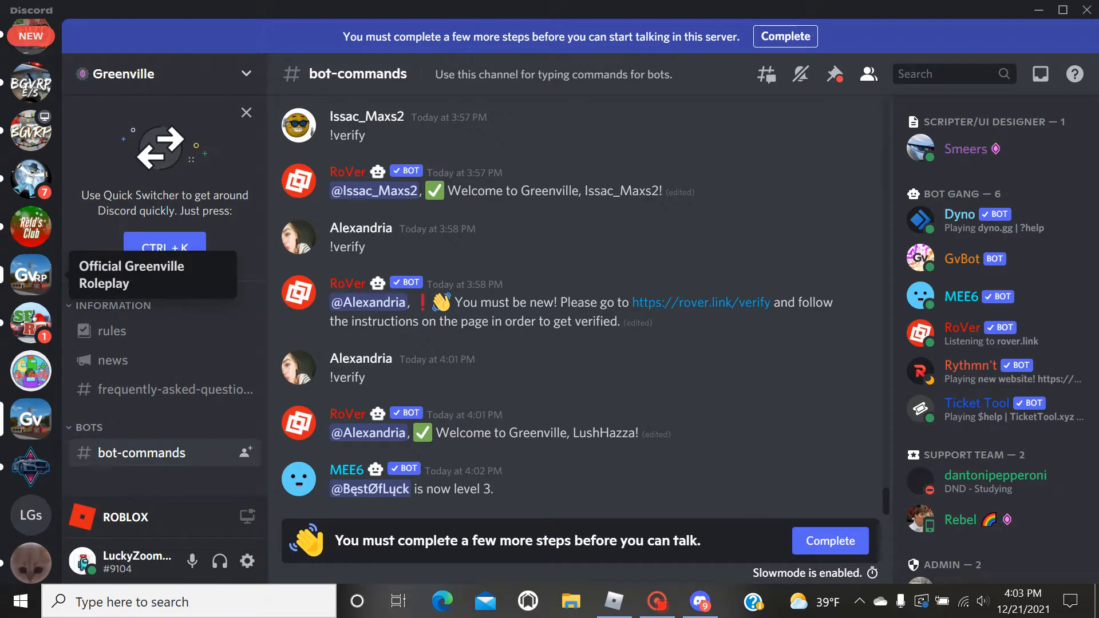
- Scroll down through the BGVRP server-announcements channel posts
scroll(down, 3)
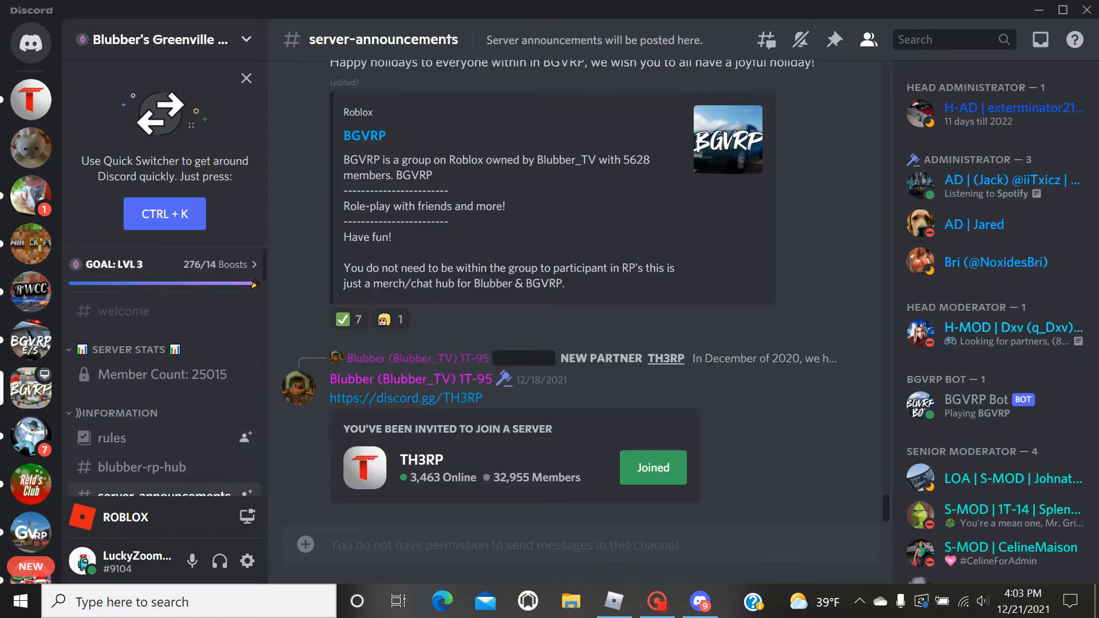
scroll(down, 3)
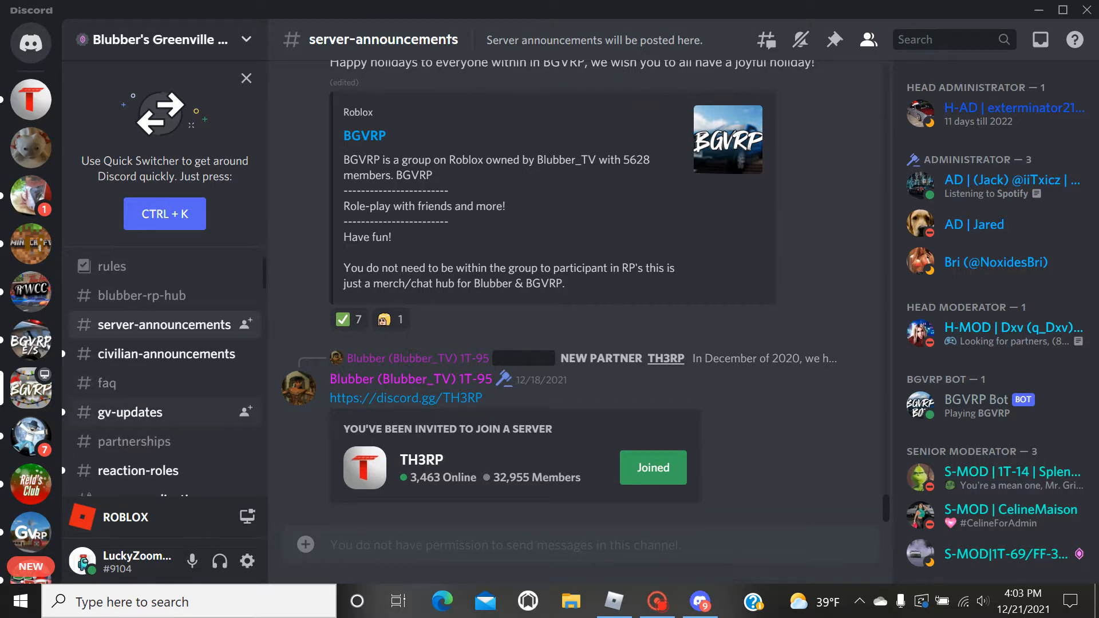
- Read gv-updates down to the Honda CR-V post and view its enlarged picture
click(130, 413)
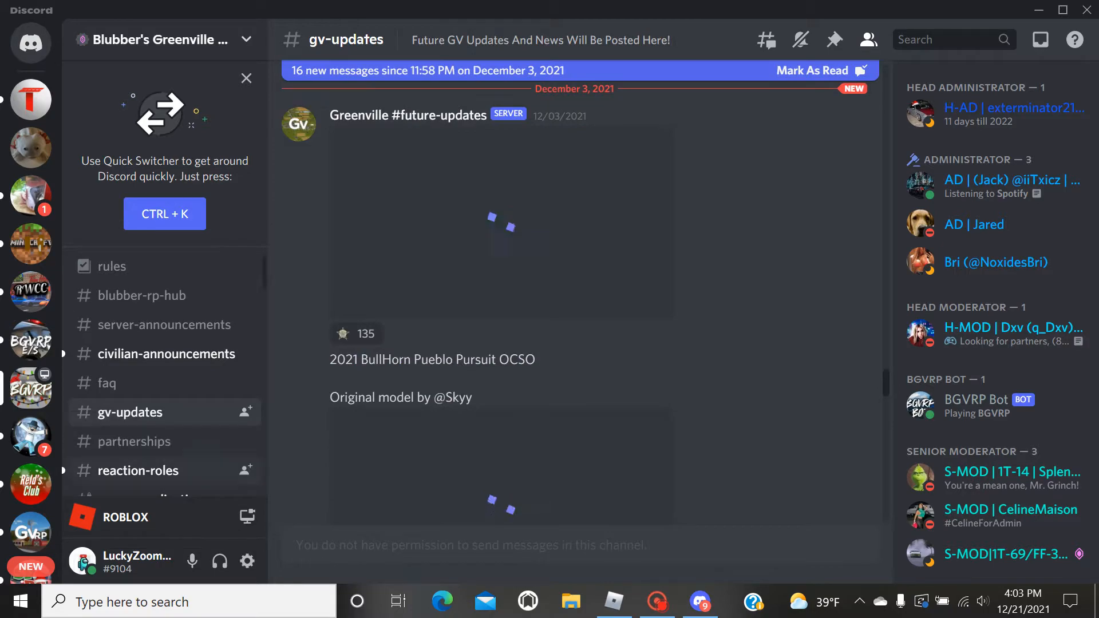
scroll(down, 3)
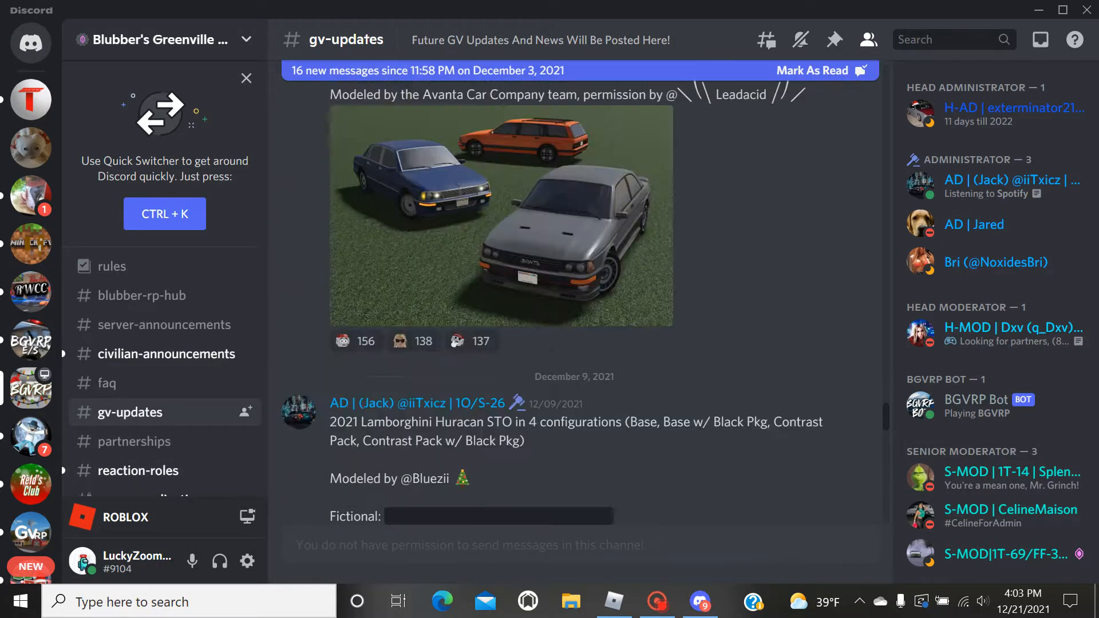
scroll(down, 3)
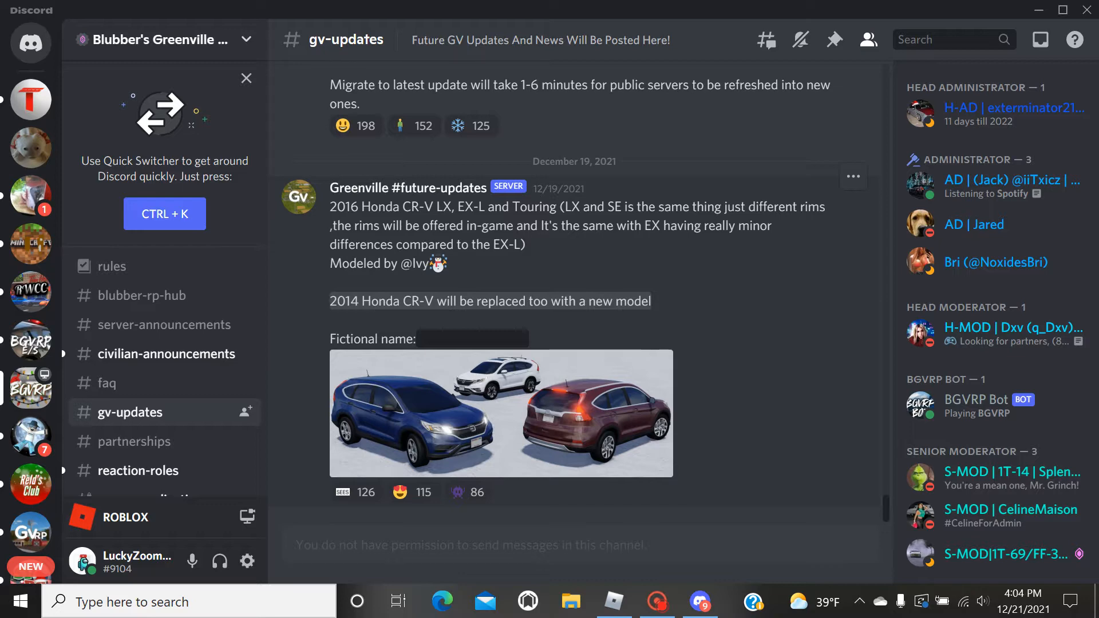
click(501, 414)
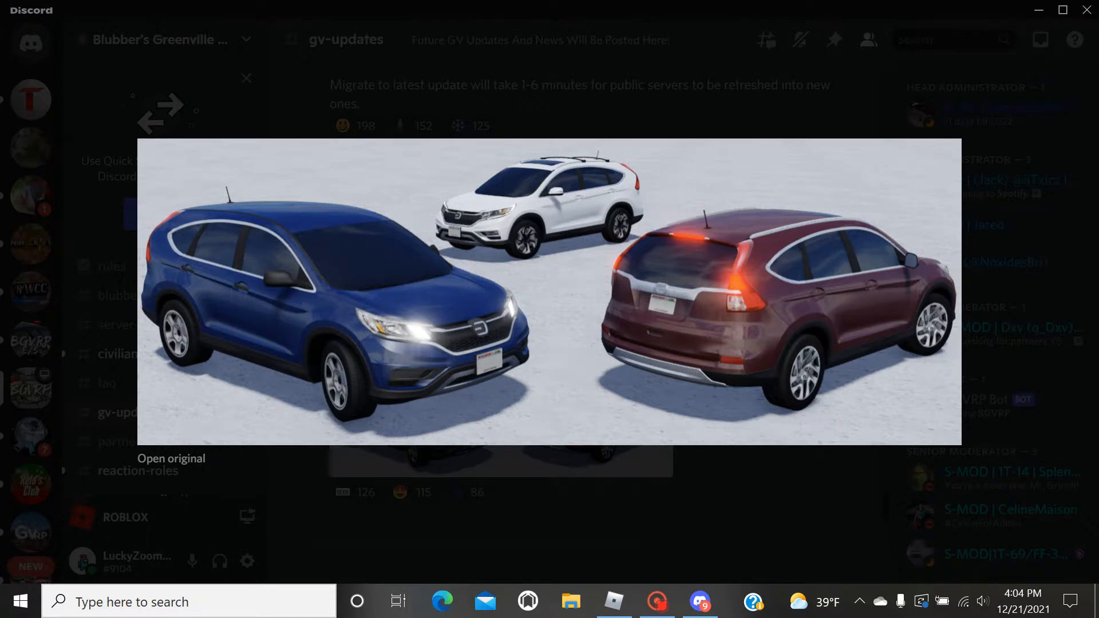
click(246, 78)
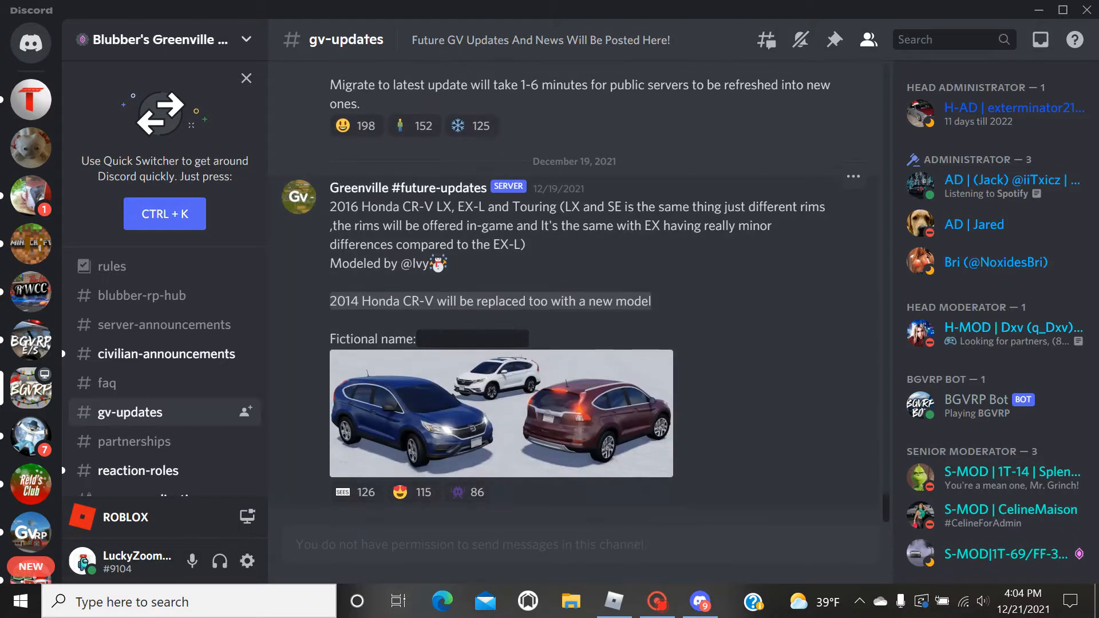
- Reveal the spoilered name 2016 Elysion Hobby, then move to reaction-roles
click(472, 339)
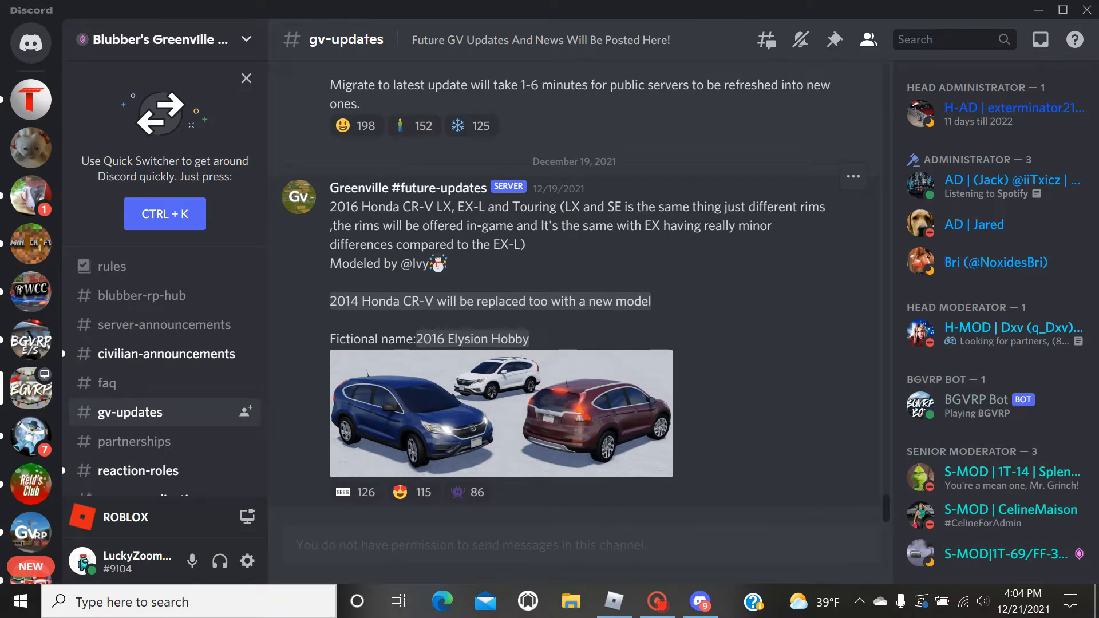
click(139, 471)
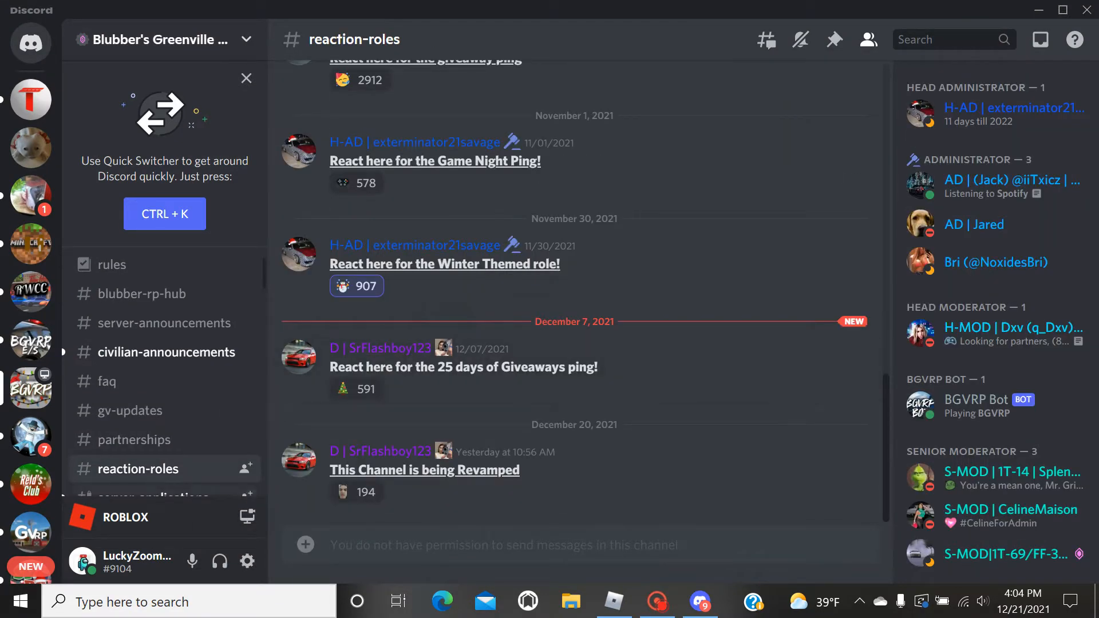
- Read through the civilian-announcements channel and its poll
click(166, 352)
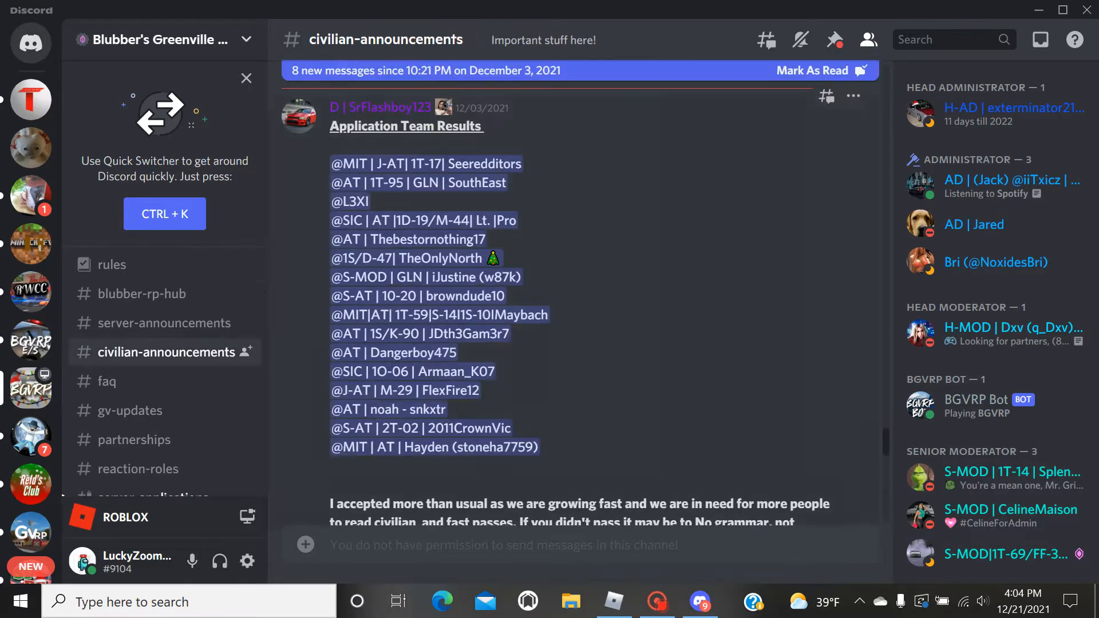
scroll(down, 3)
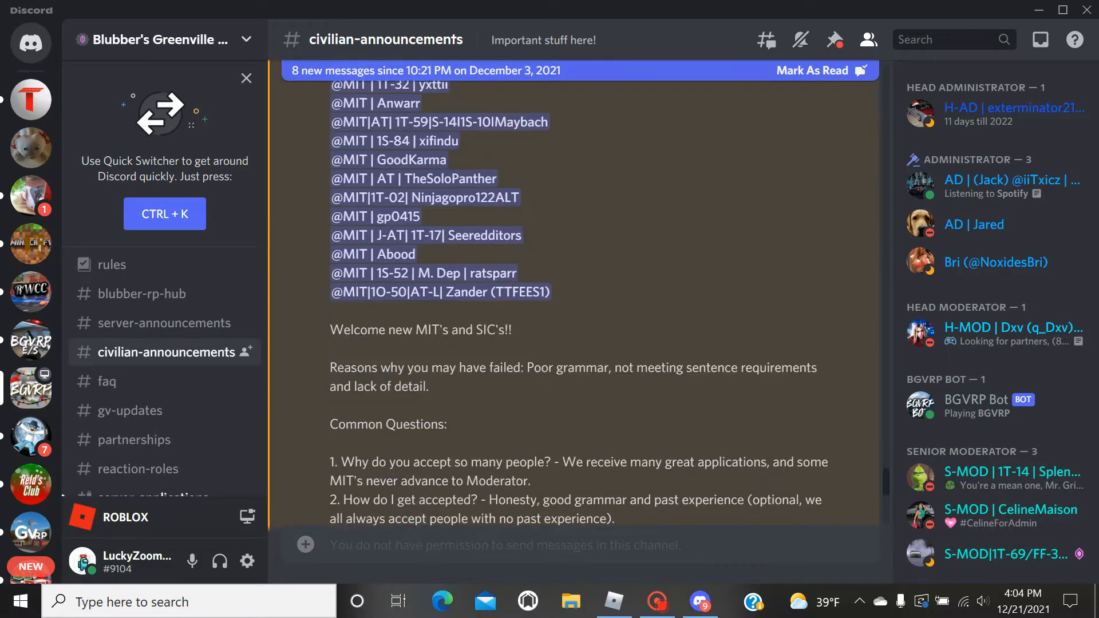
scroll(down, 3)
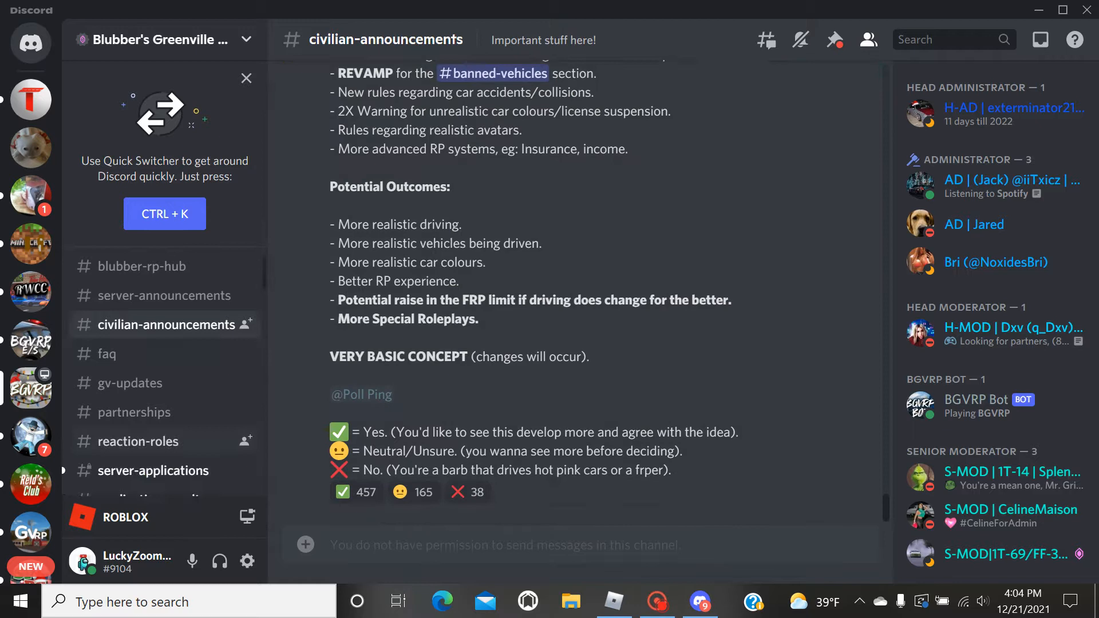
scroll(down, 3)
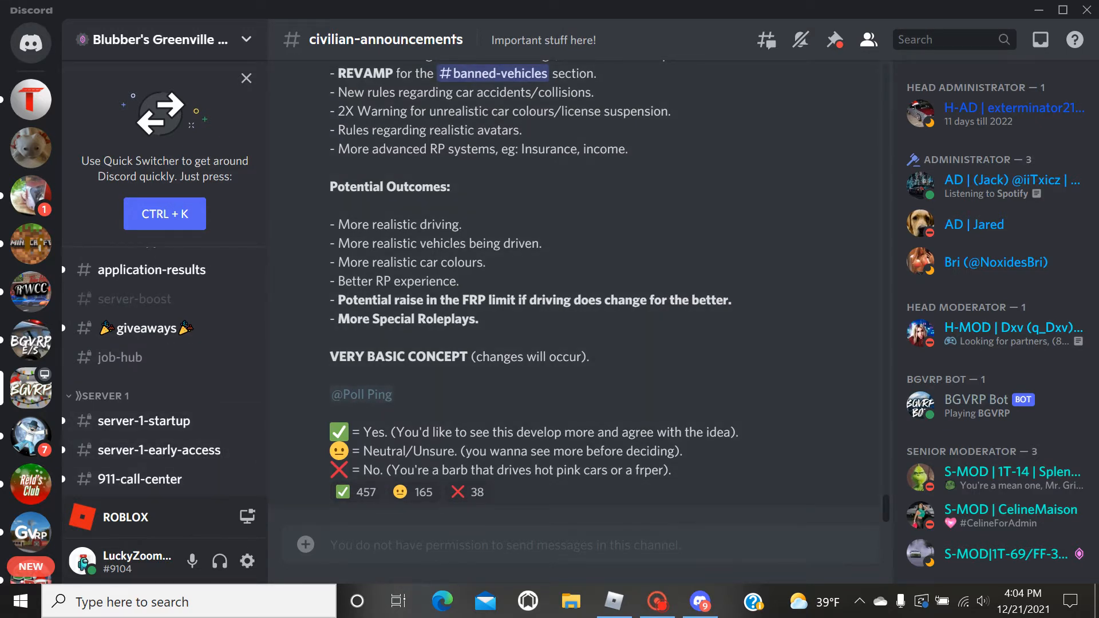
- Browse the server-1-startup posts and move on to server-3-startup
click(145, 421)
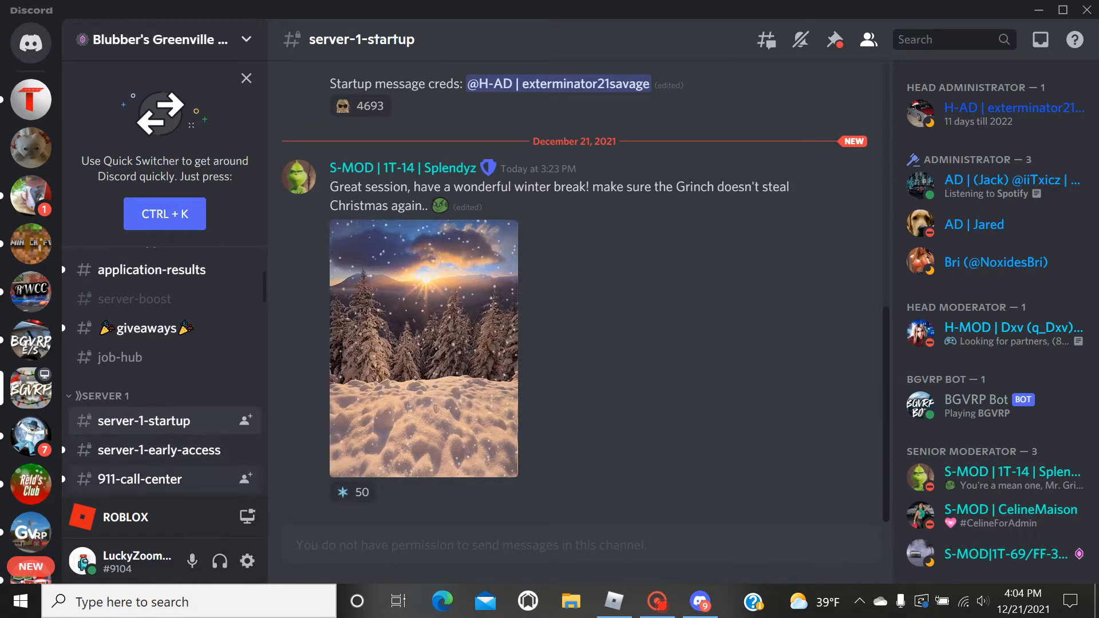
scroll(down, 3)
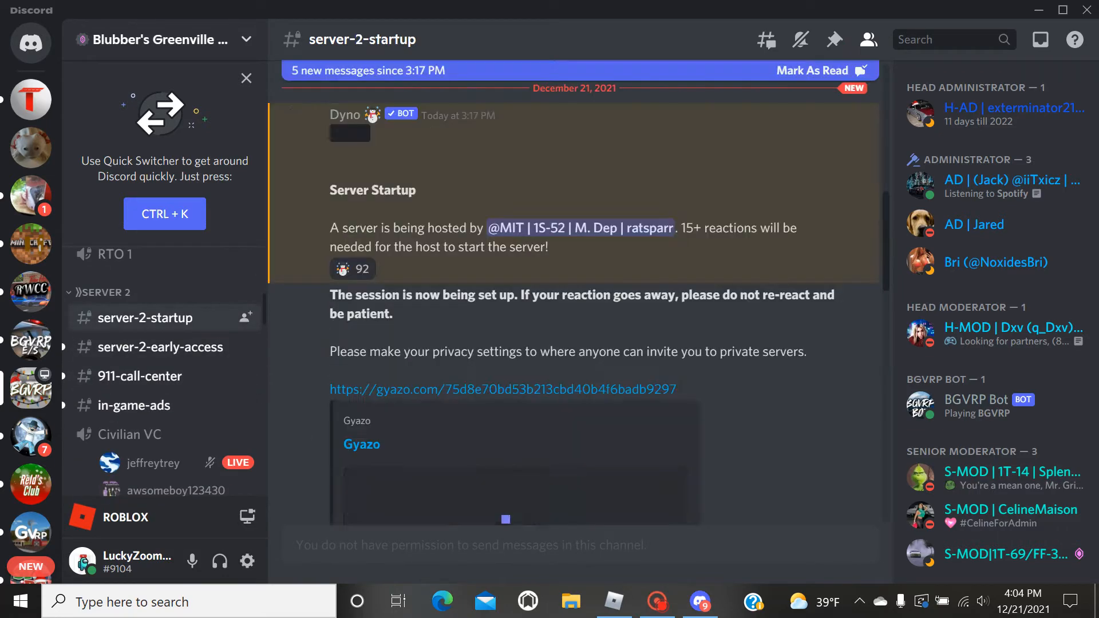
scroll(down, 3)
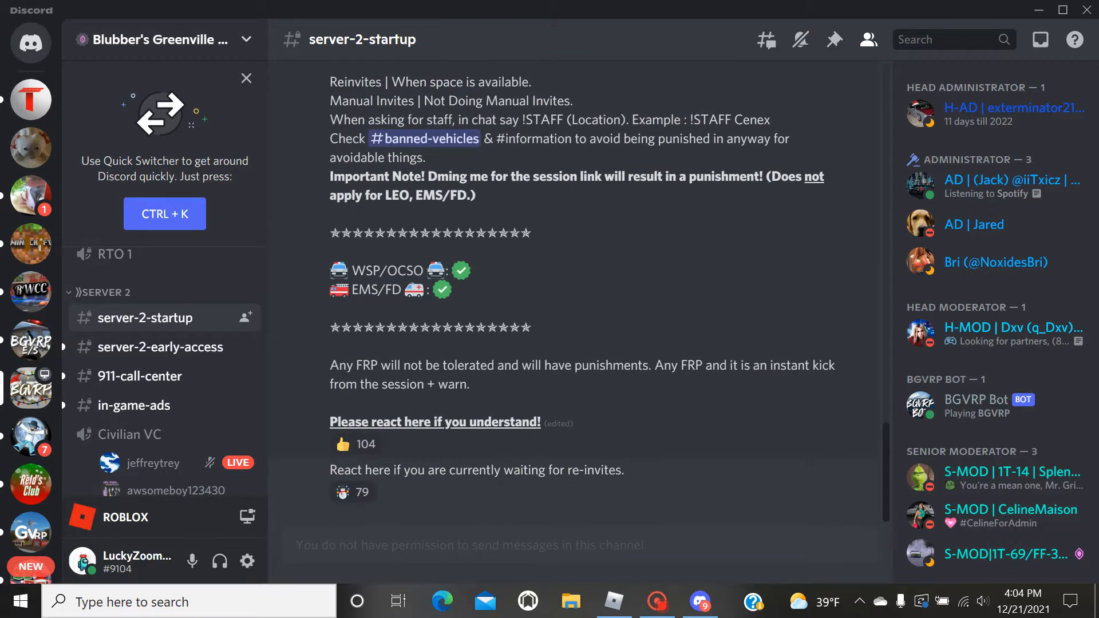
mouse_move(354, 492)
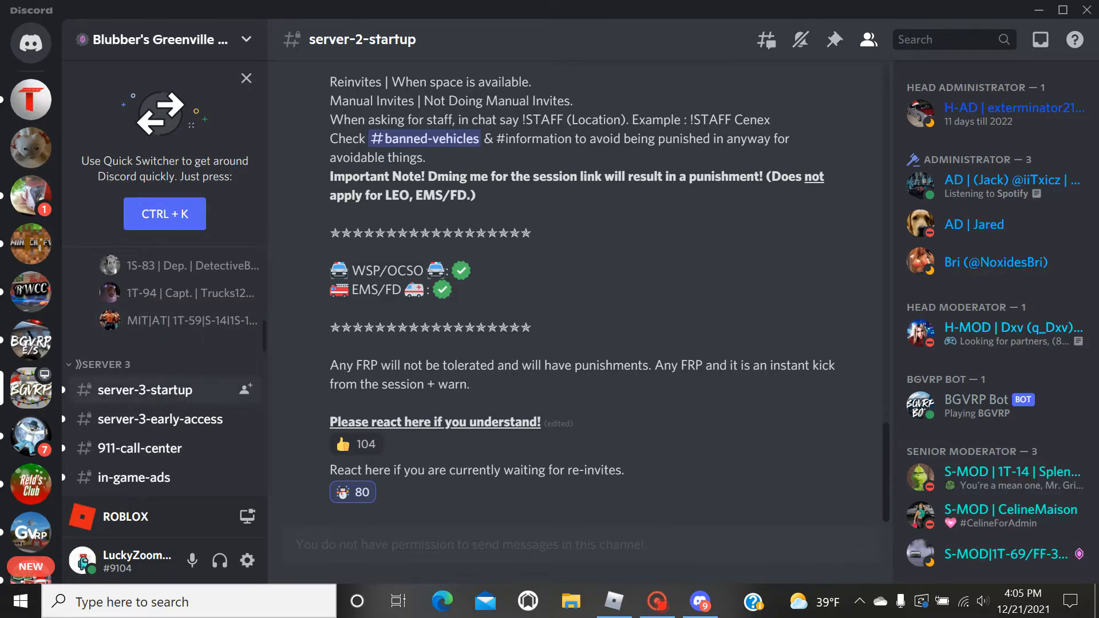
click(147, 389)
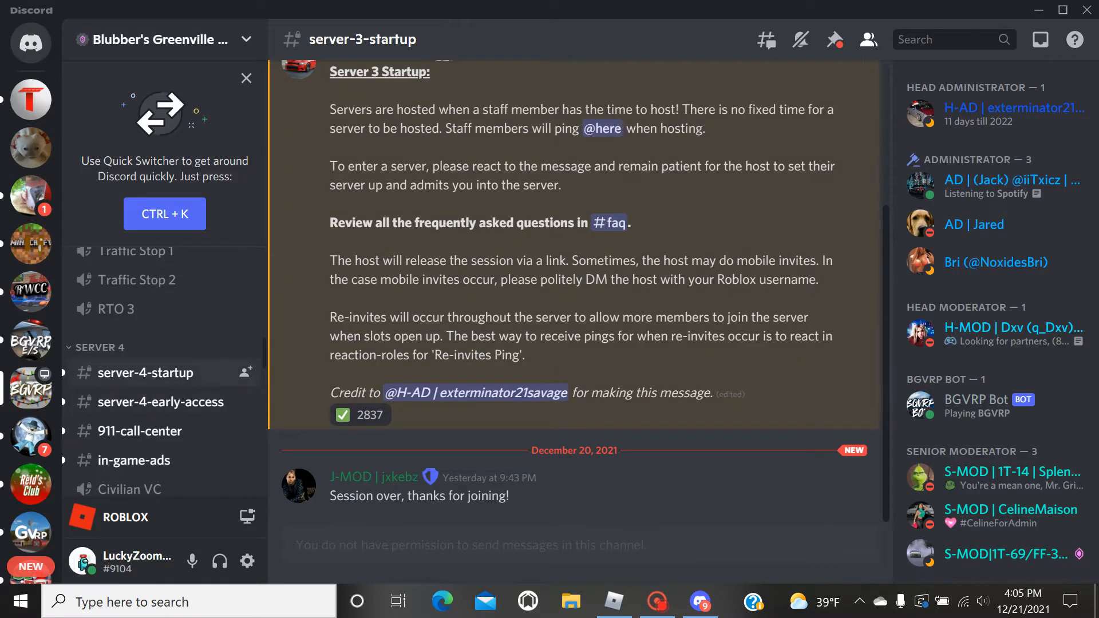
click(145, 372)
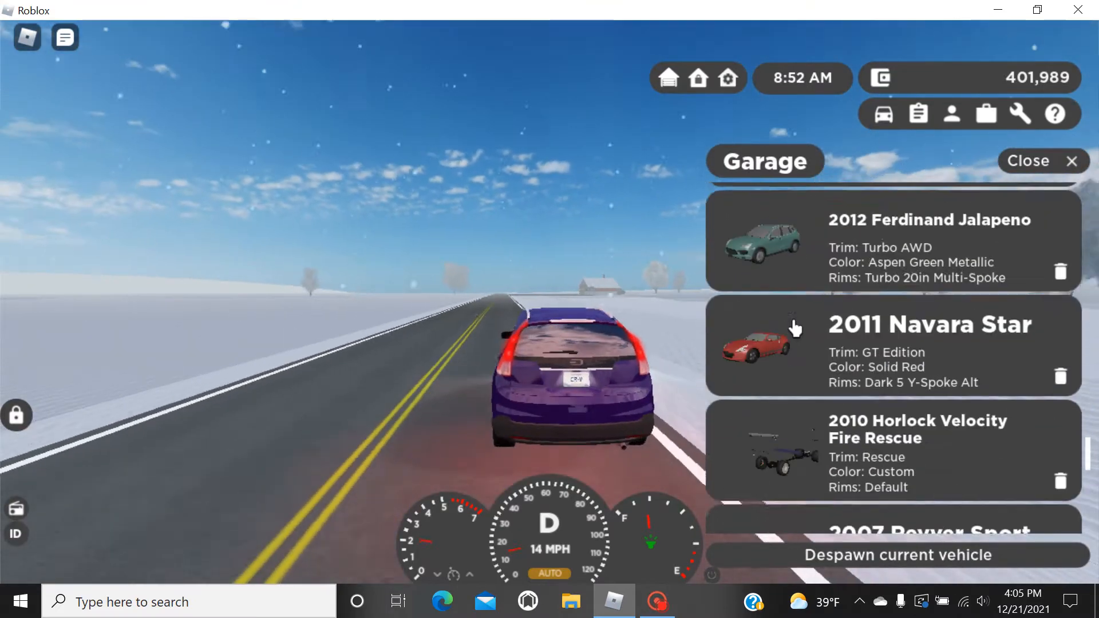
- Scroll through the owned vehicles in the Garage panel and close it
scroll(down, 3)
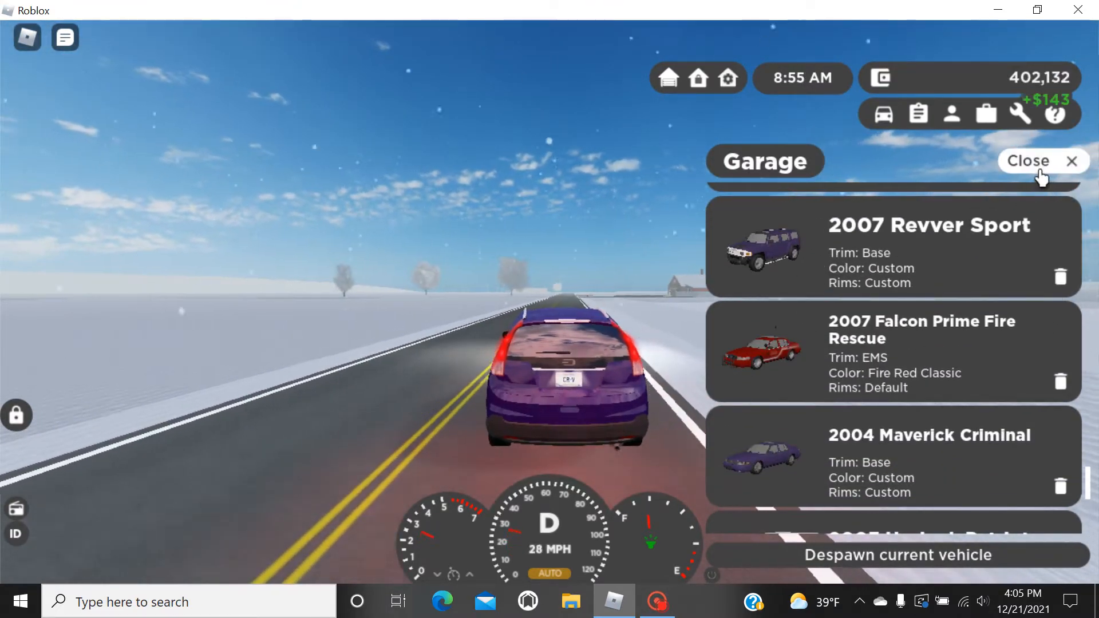
click(1041, 162)
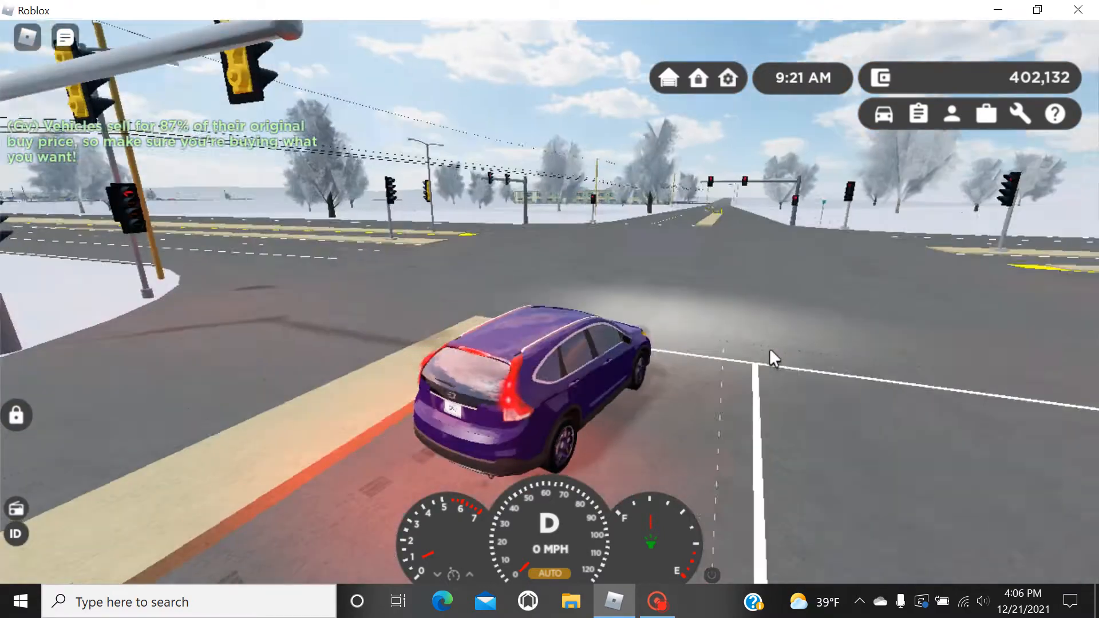
- Drive the CR-V forward through the intersection and along the curving road
key(w)
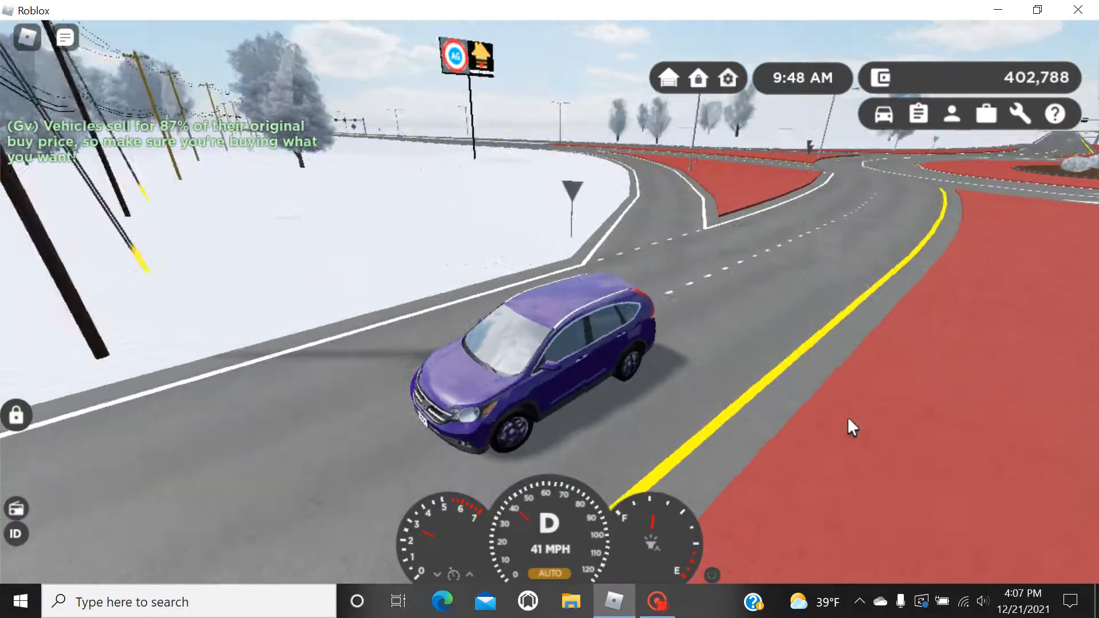
key(w)
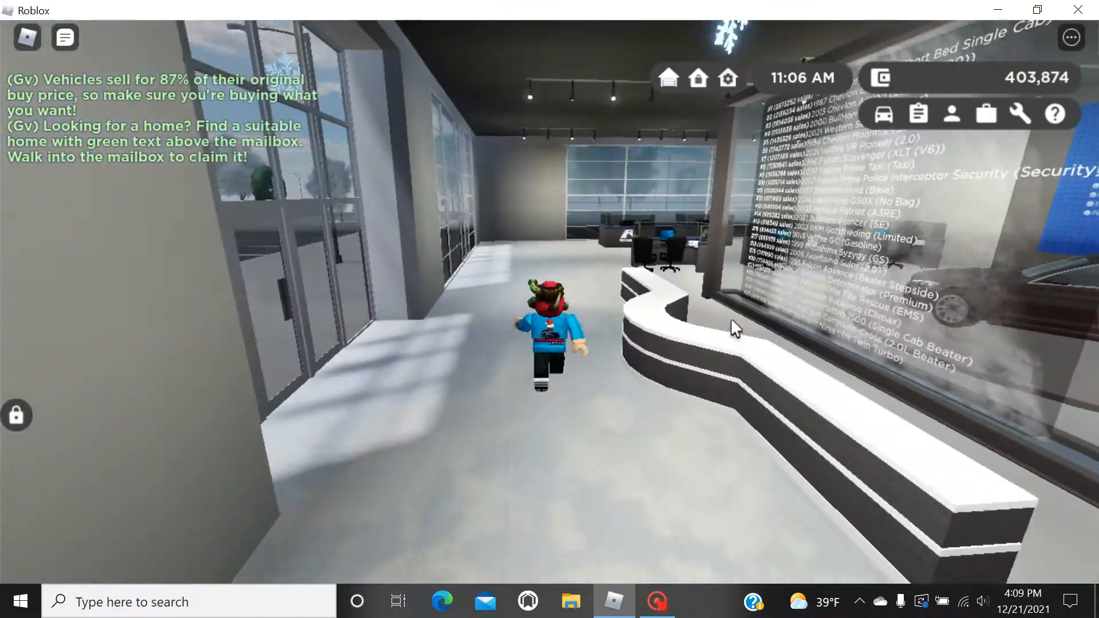
- Park the CR-V outside Roadmap Used Cars and collect the $650 paycheck
click(885, 113)
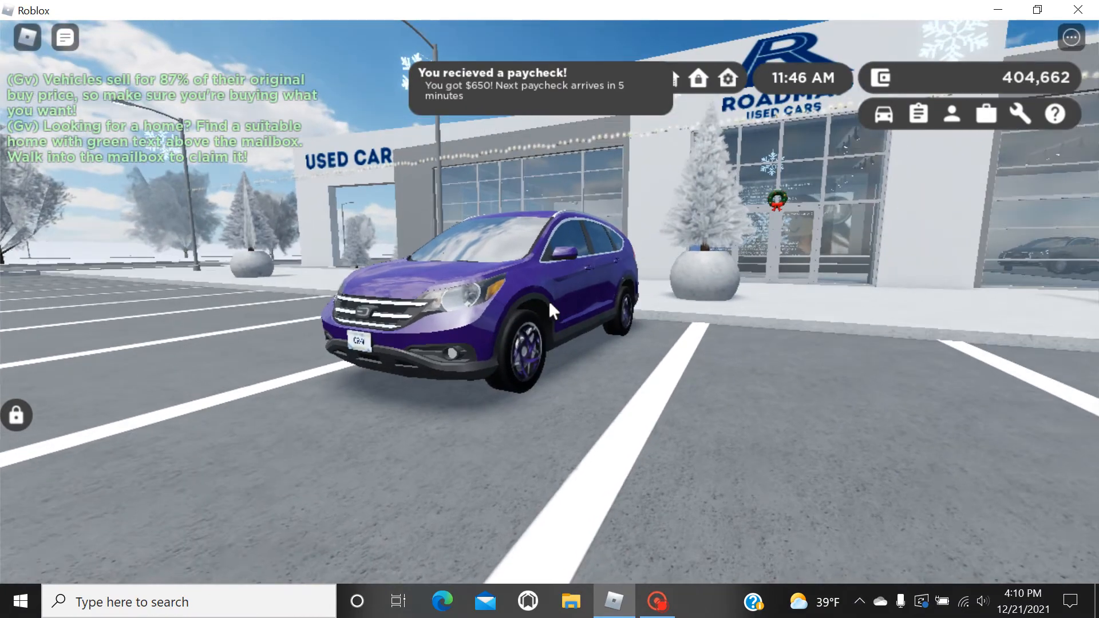
click(658, 602)
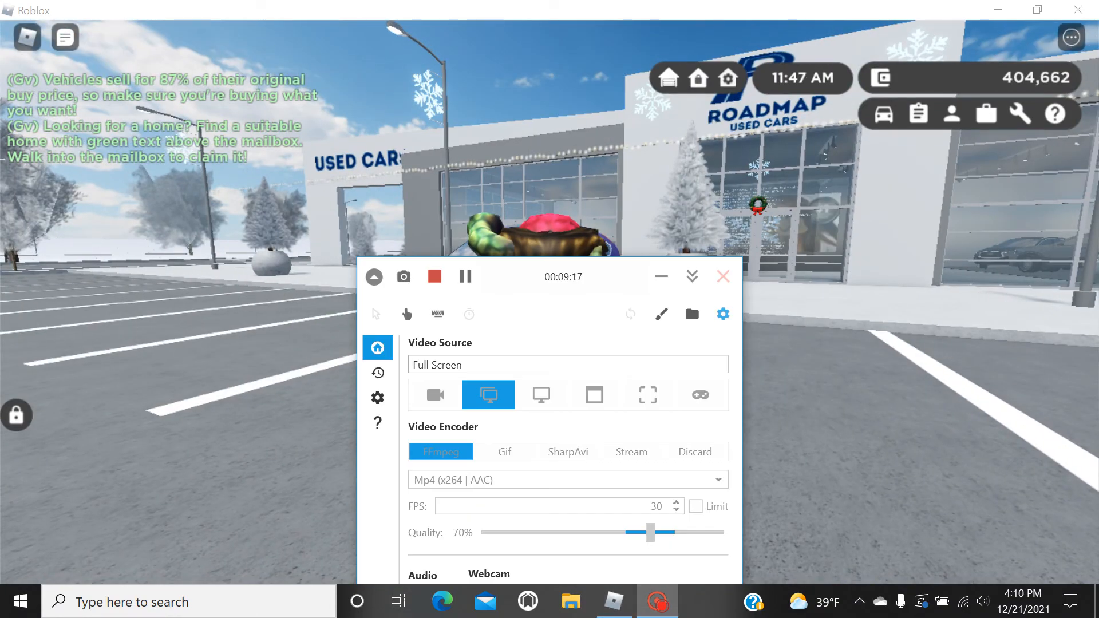